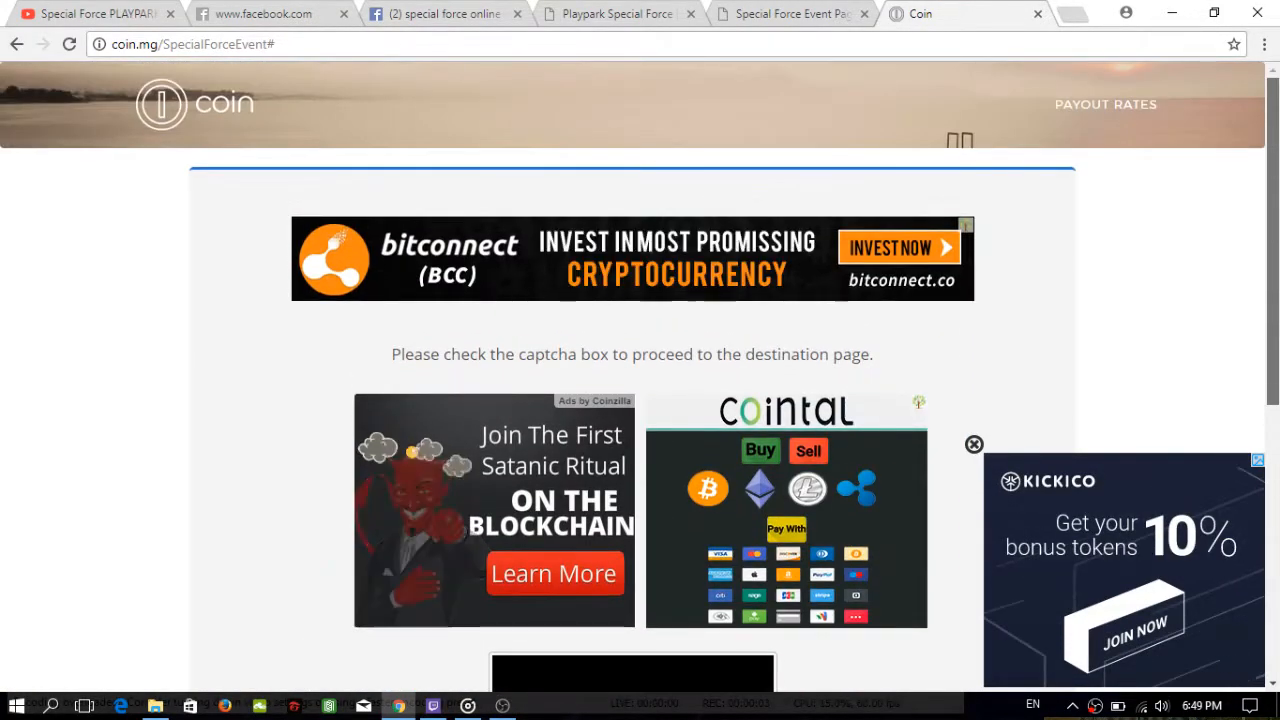
# Answer the coin.mg captcha with 'Pancake Batter' and continue to the destination page.
pyautogui.scroll(-3)
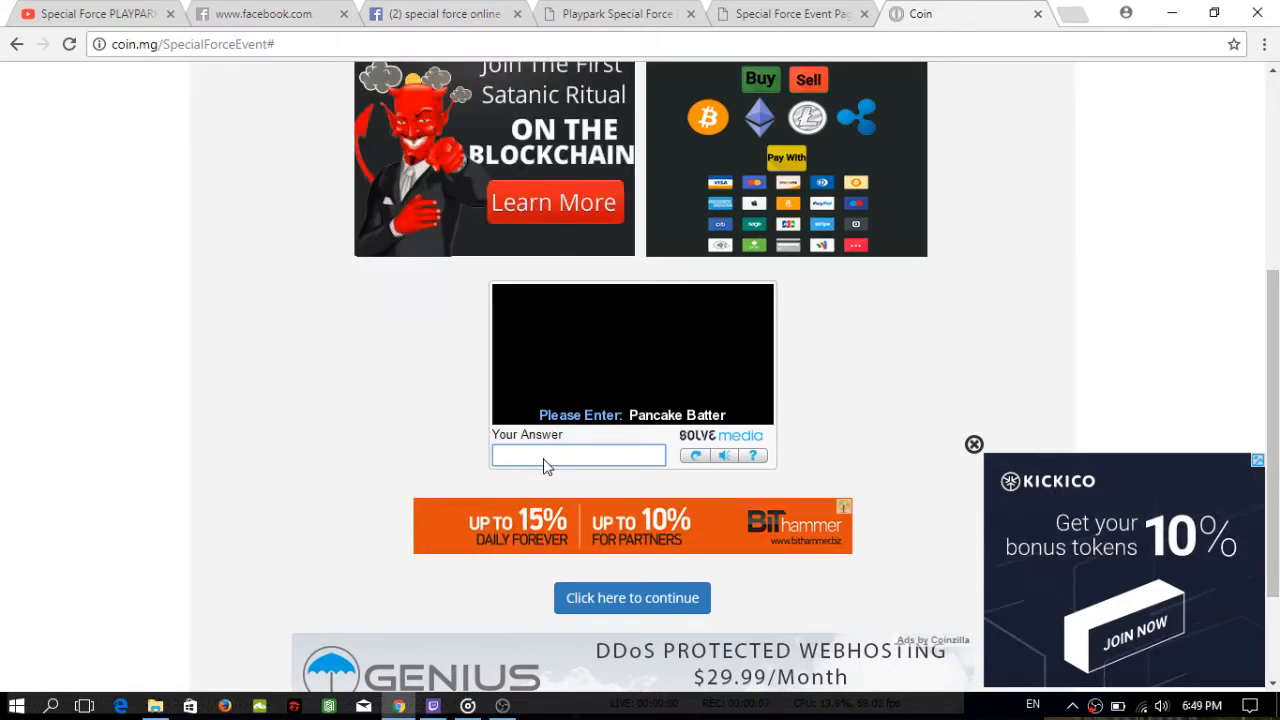
pyautogui.write('Pan')
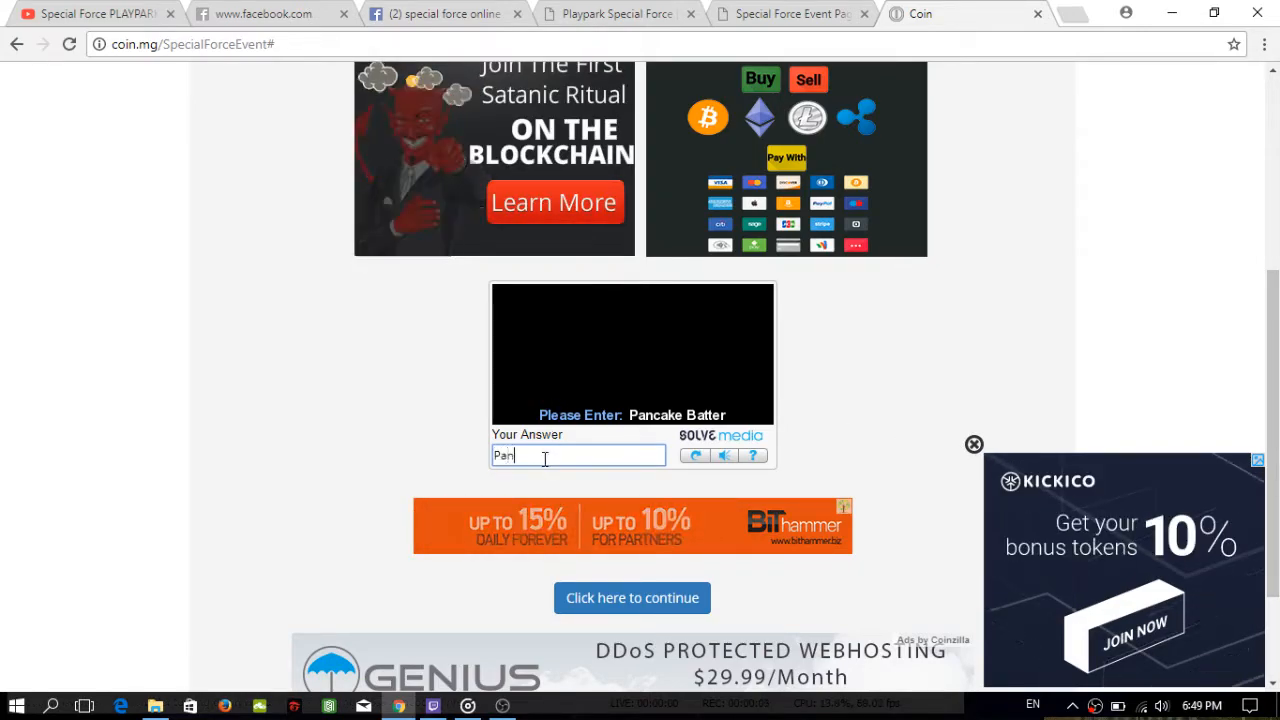
pyautogui.write('cake')
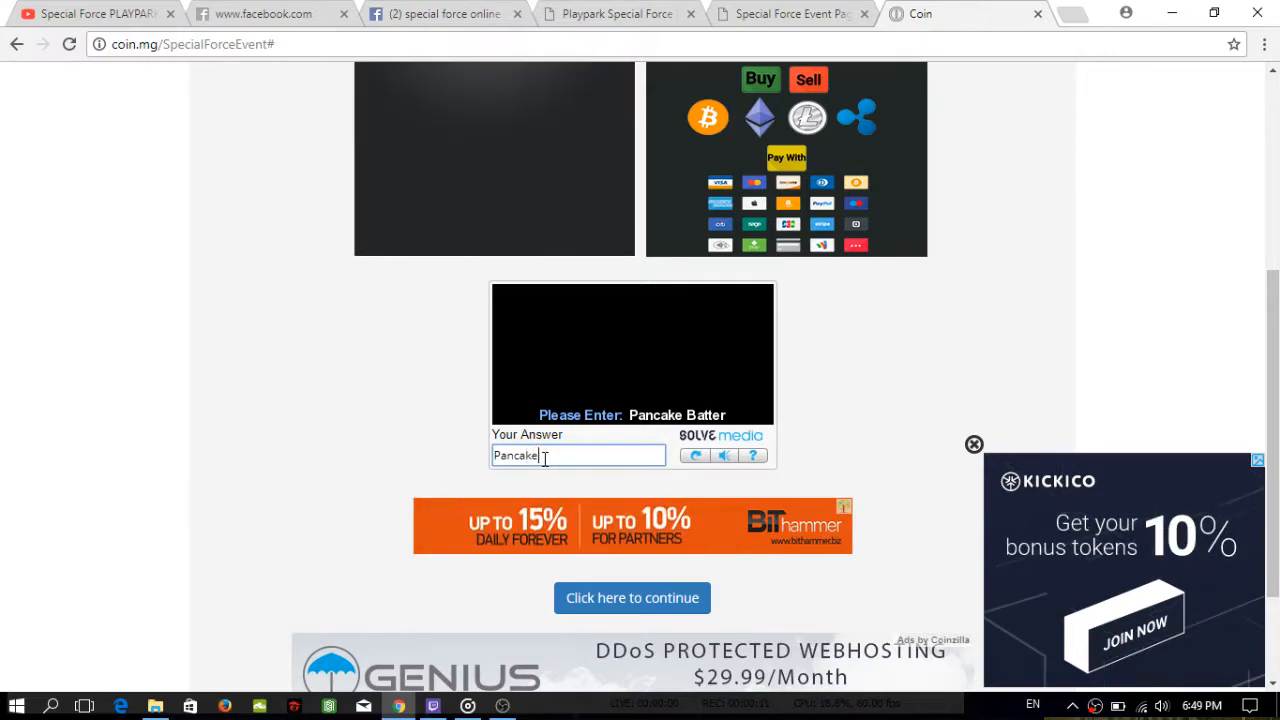
pyautogui.write('Batter')
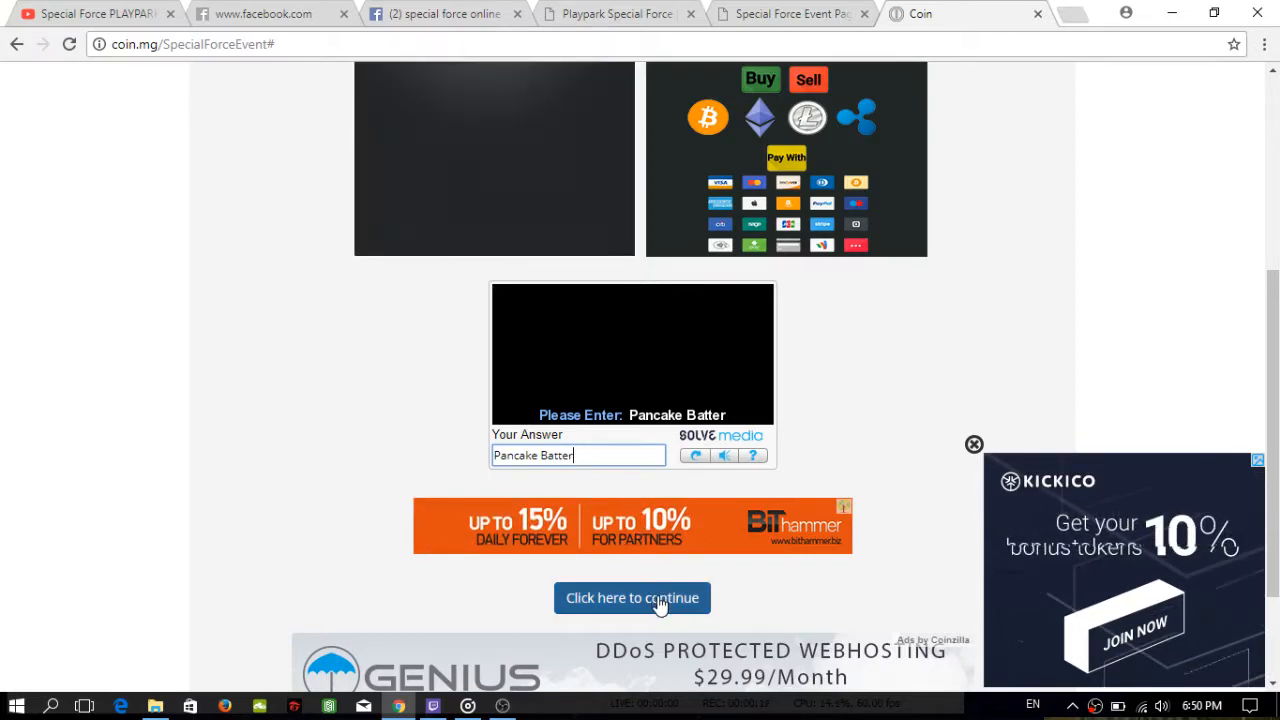
pyautogui.click(631, 597)
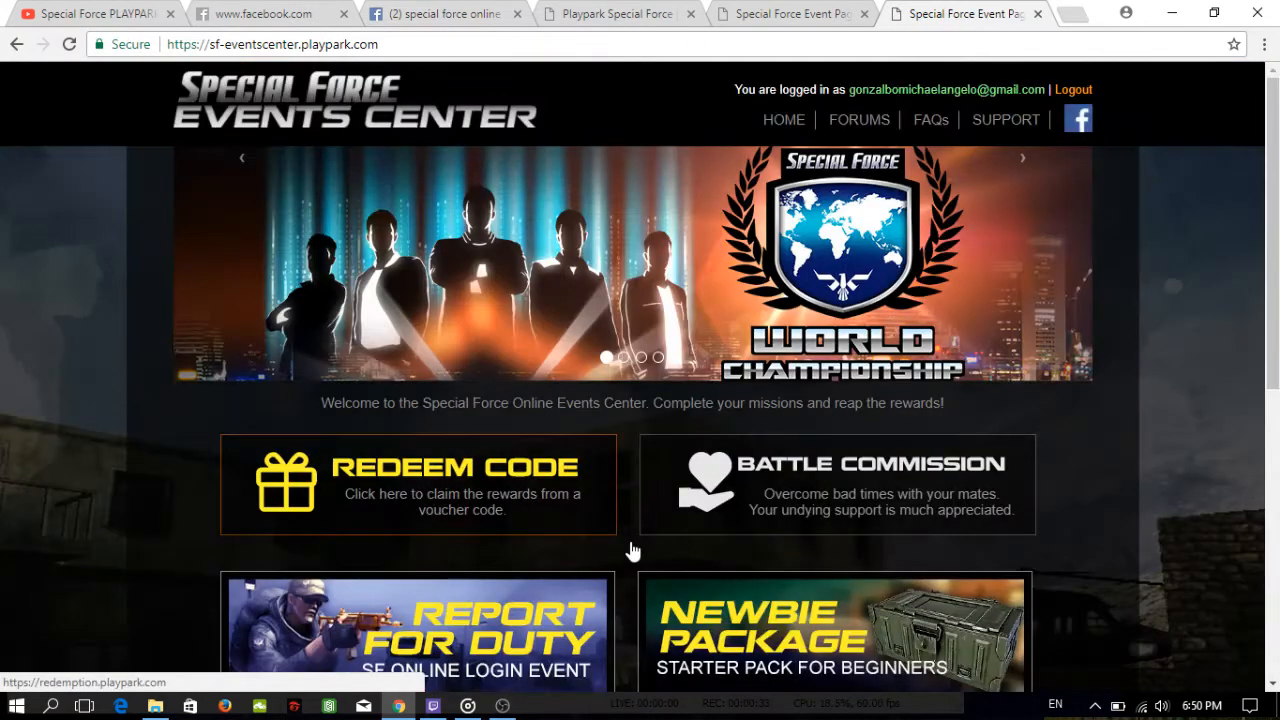
# Scroll down the logged-in Events Center home page.
pyautogui.scroll(-3)
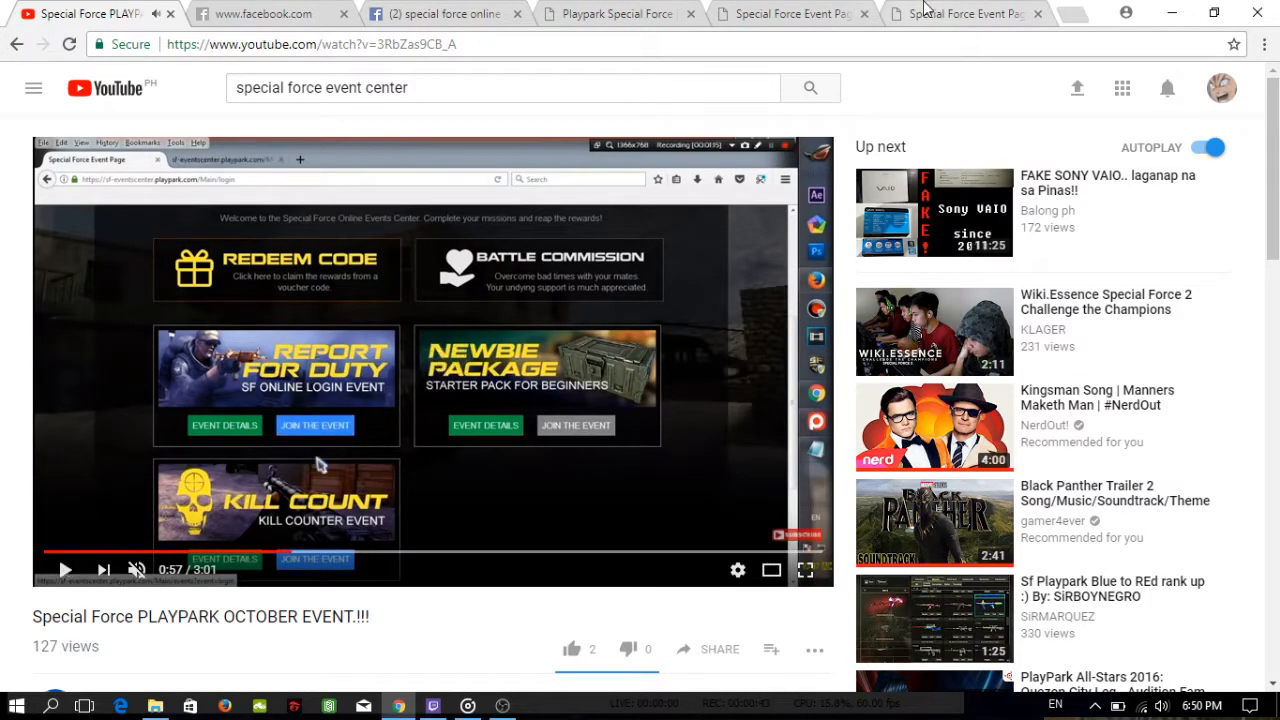
# Open the Report For Duty November reward calendar, then return to the events home page.
pyautogui.click(960, 13)
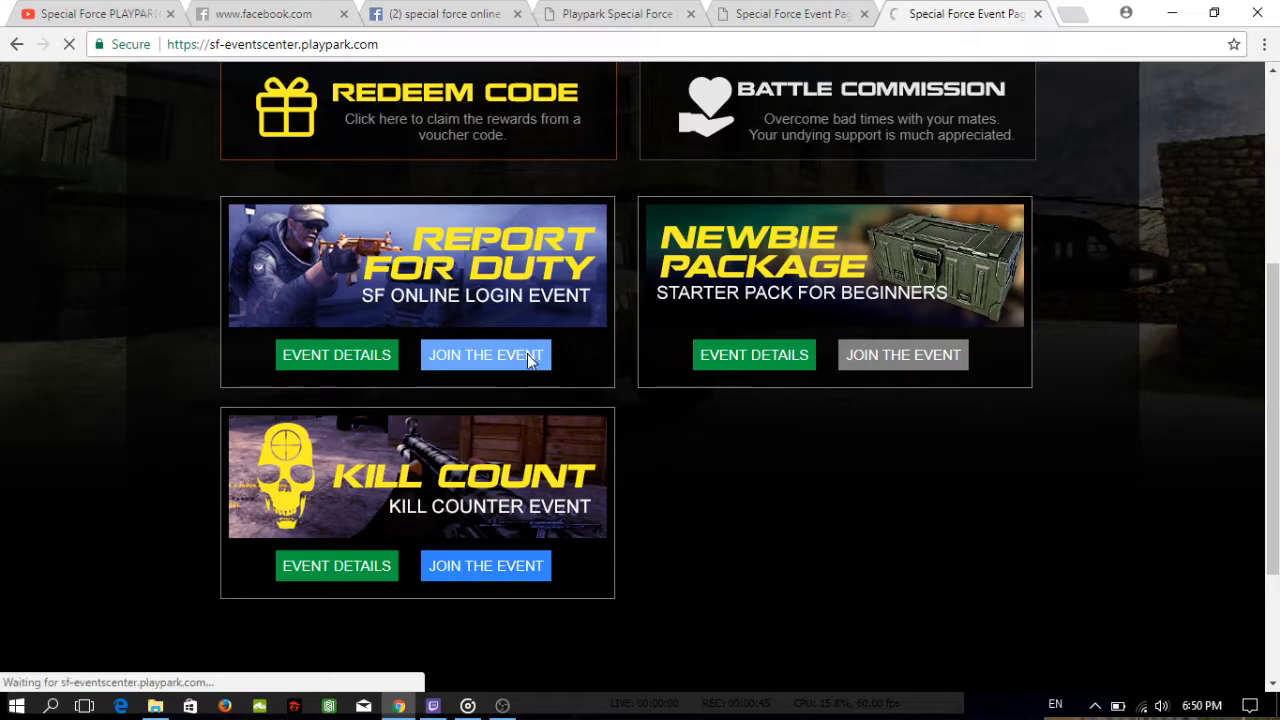
pyautogui.click(485, 355)
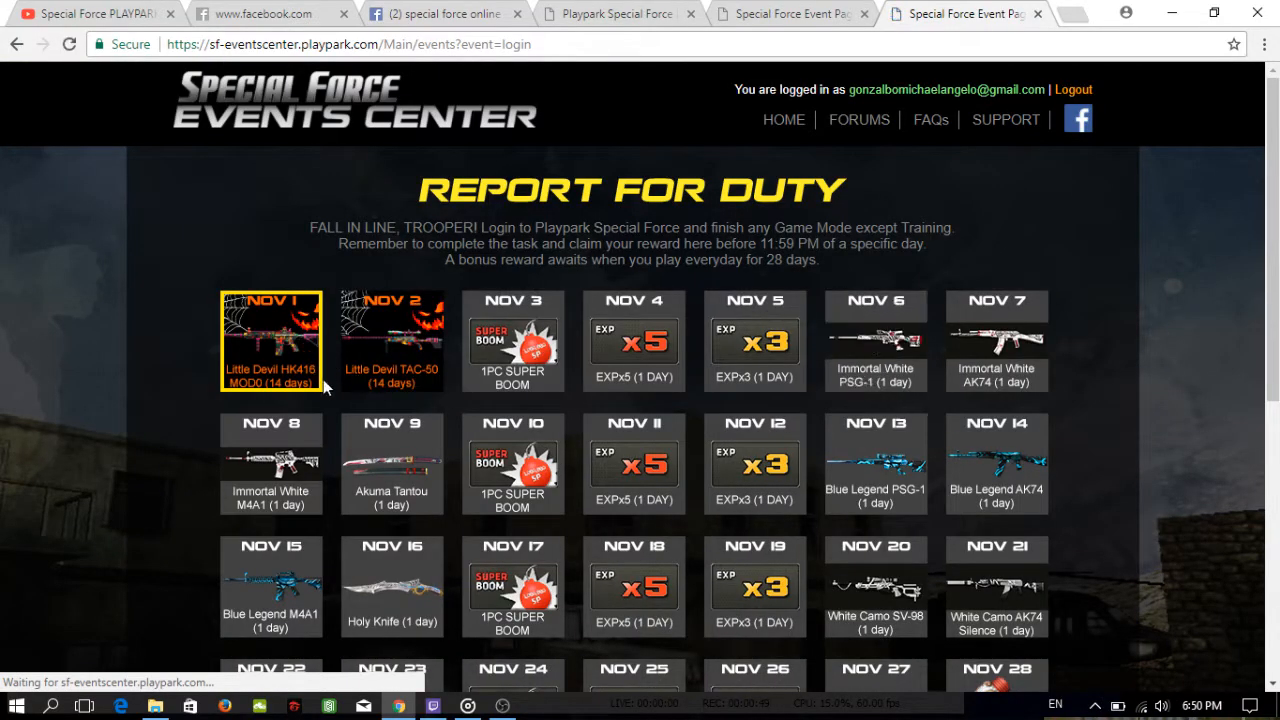
pyautogui.click(95, 13)
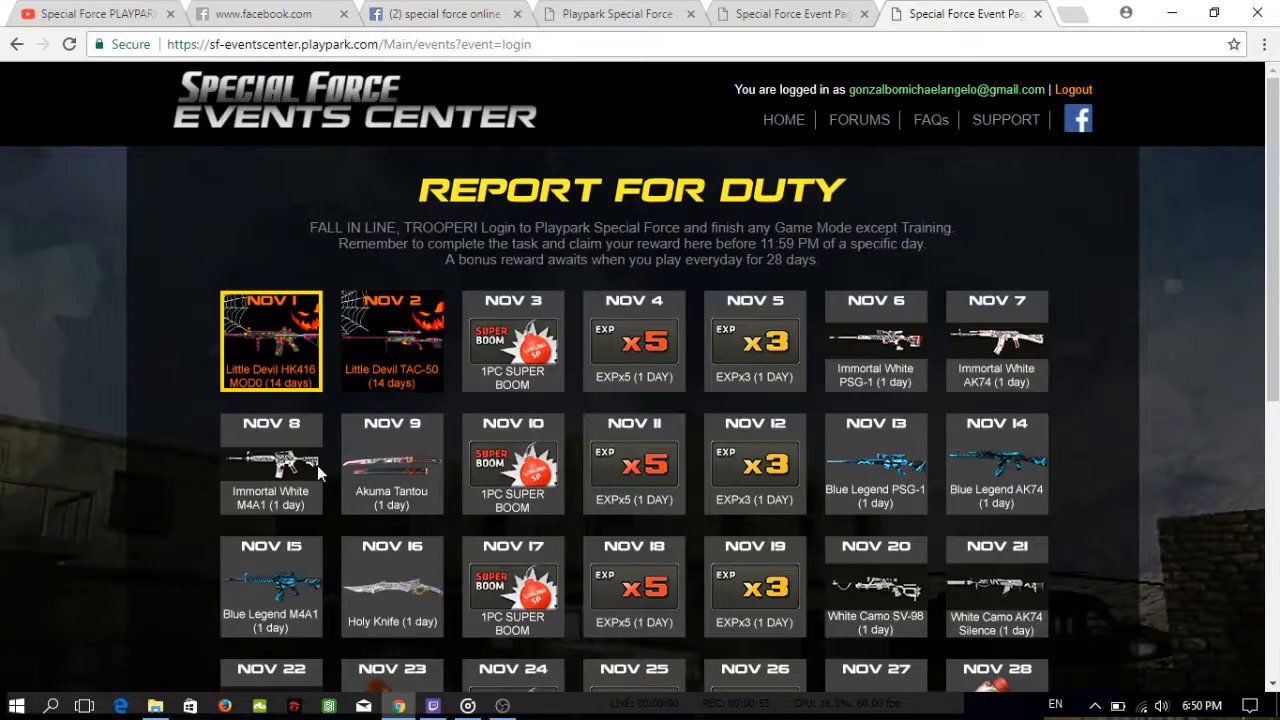
pyautogui.scroll(-3)
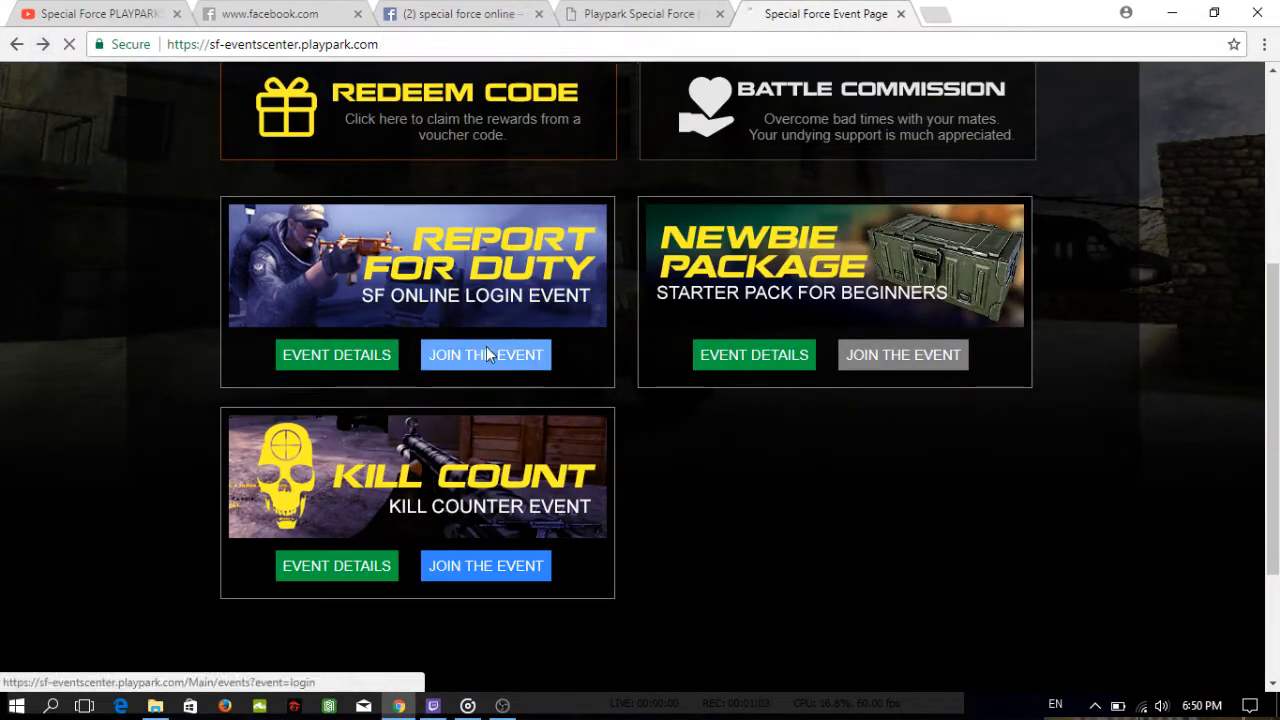
# Reopen Report For Duty, then close the Playpark Special Force and Event Page tabs.
pyautogui.click(485, 354)
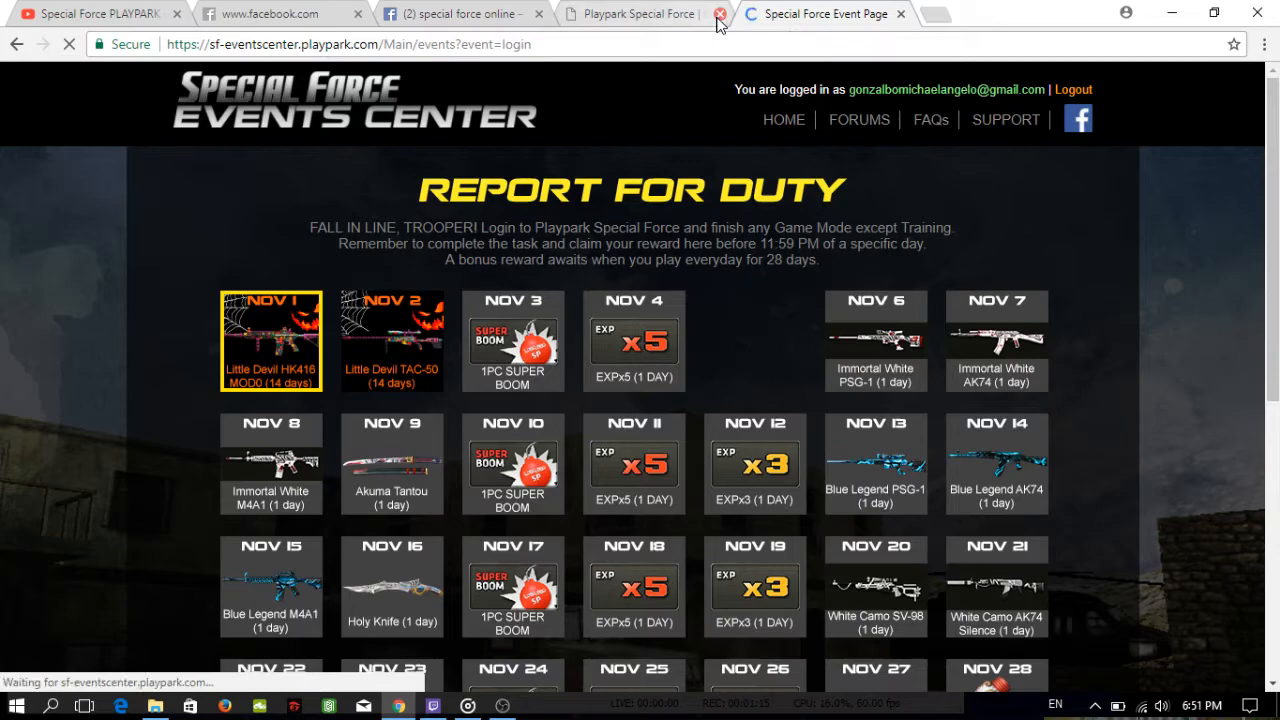
pyautogui.click(1073, 89)
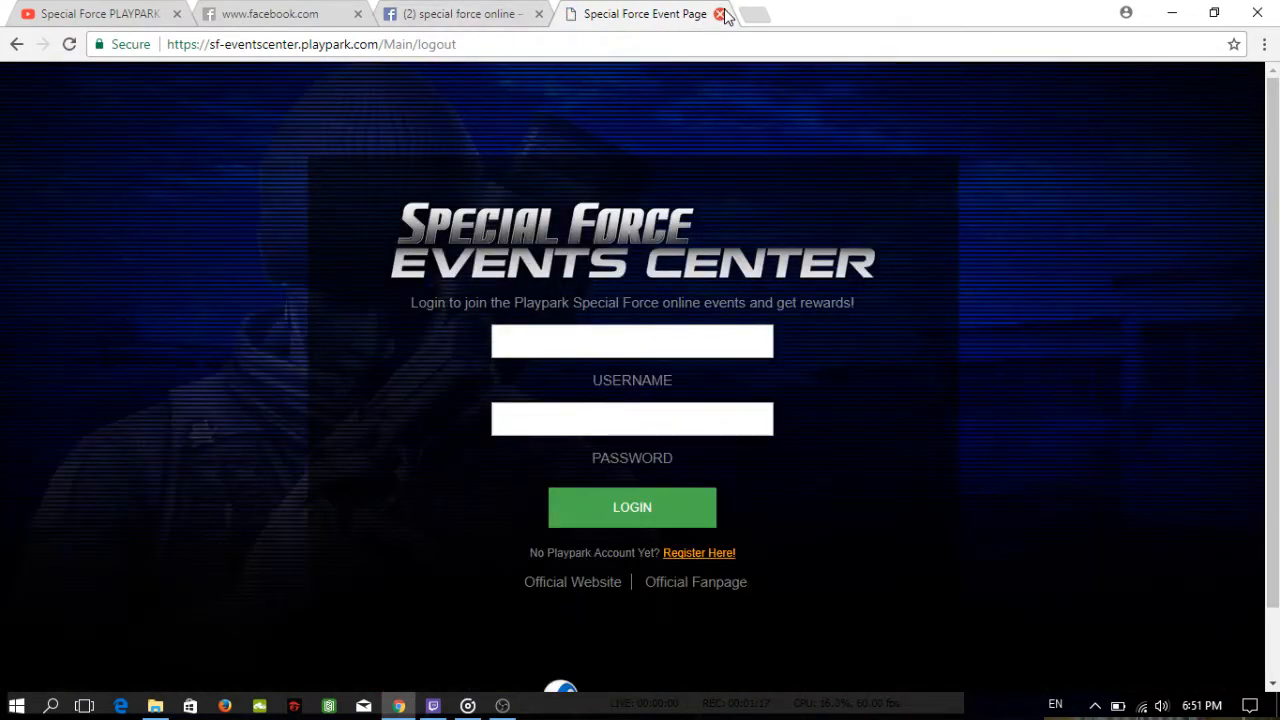
pyautogui.click(719, 13)
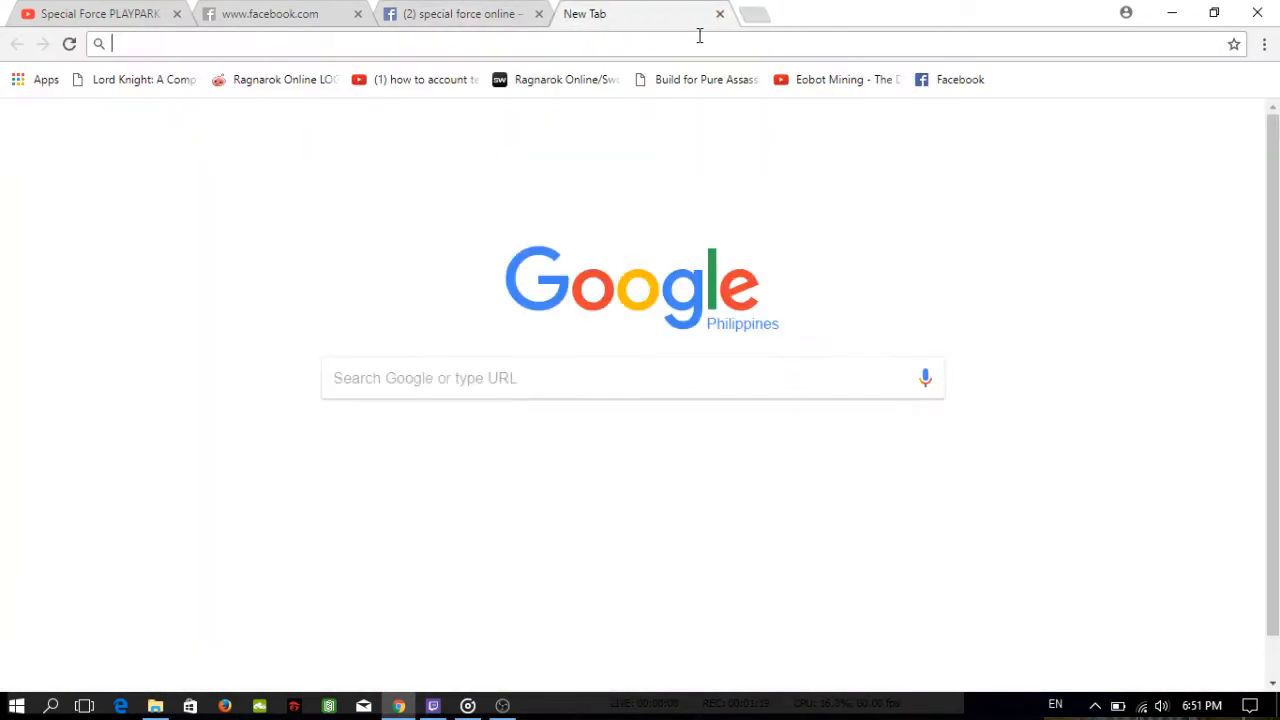
# Go to coin.mg/SpecialForceEvent and submit 'Oil and Vinegar' as the captcha answer.
pyautogui.write('coin.mg/SpecialForceEvent#')
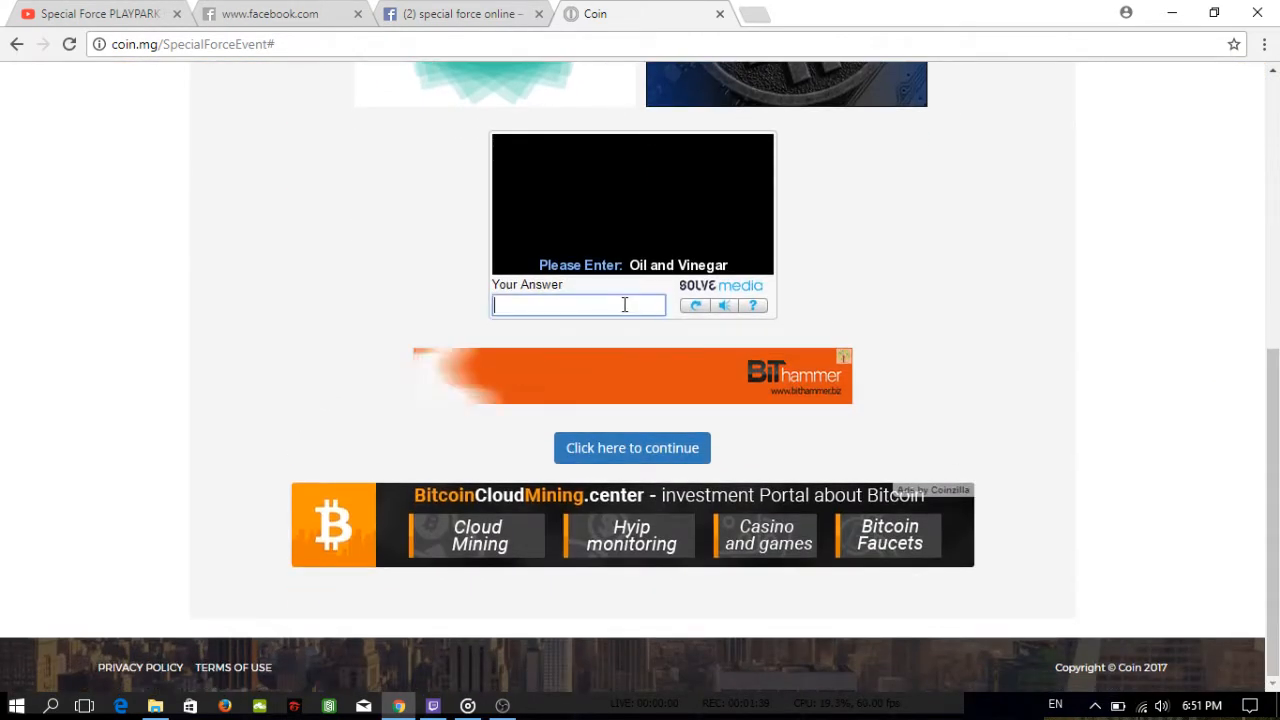
pyautogui.write('o')
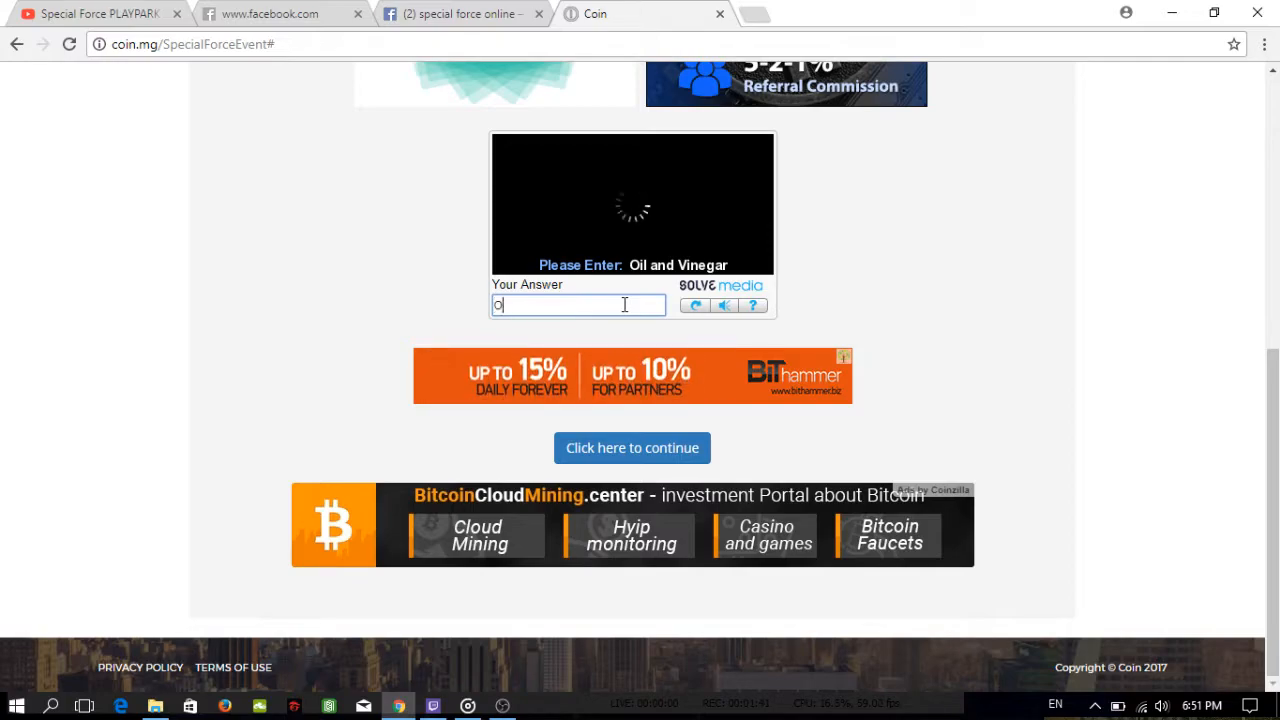
pyautogui.write('Oil and')
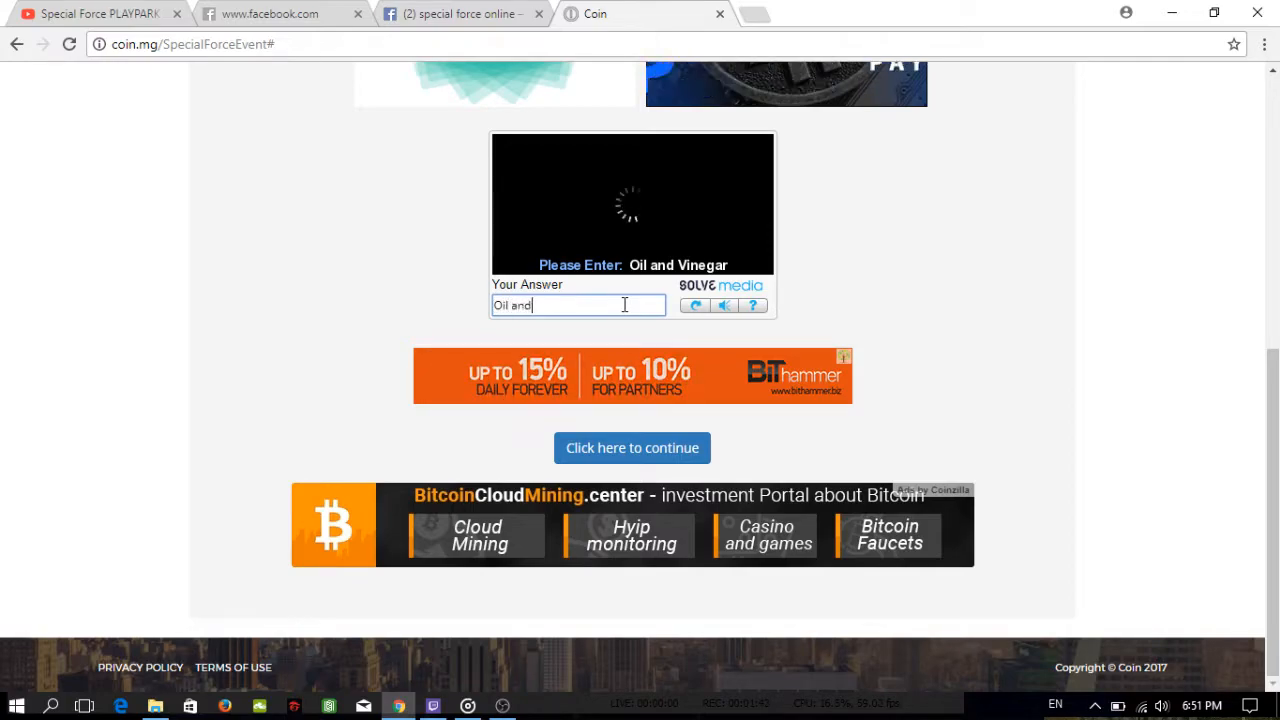
pyautogui.write('Vi')
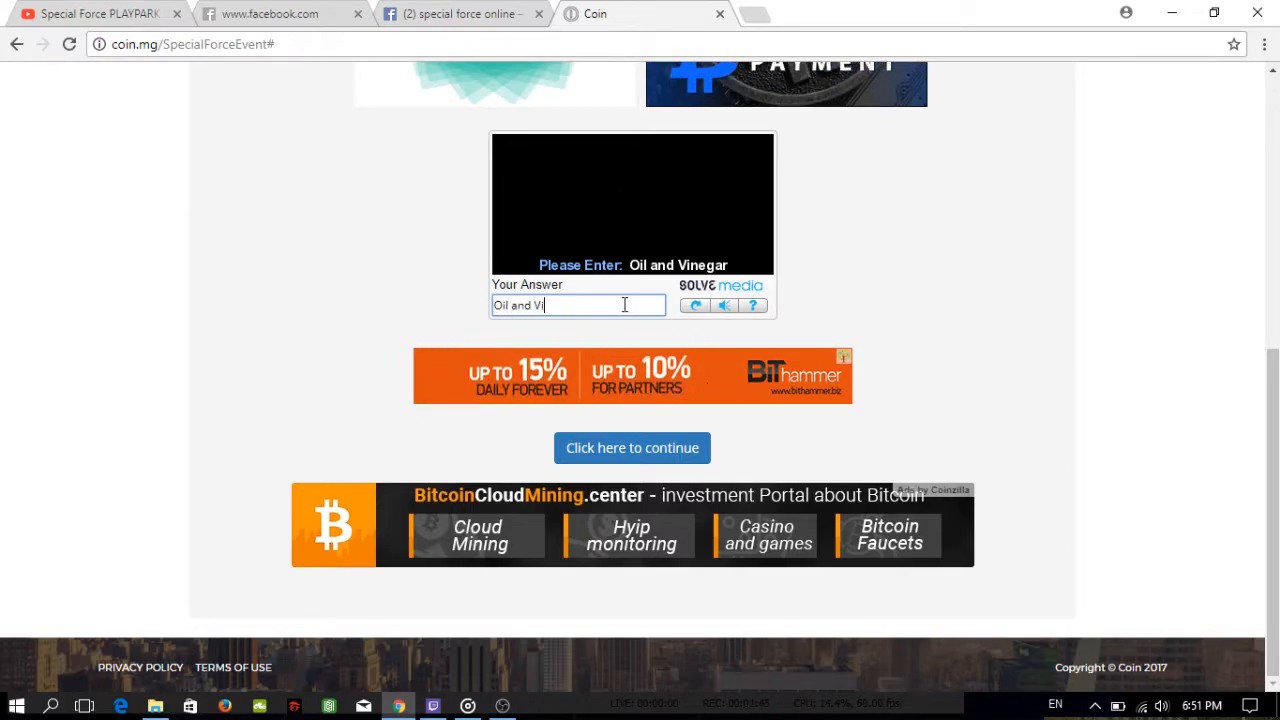
pyautogui.write('negar')
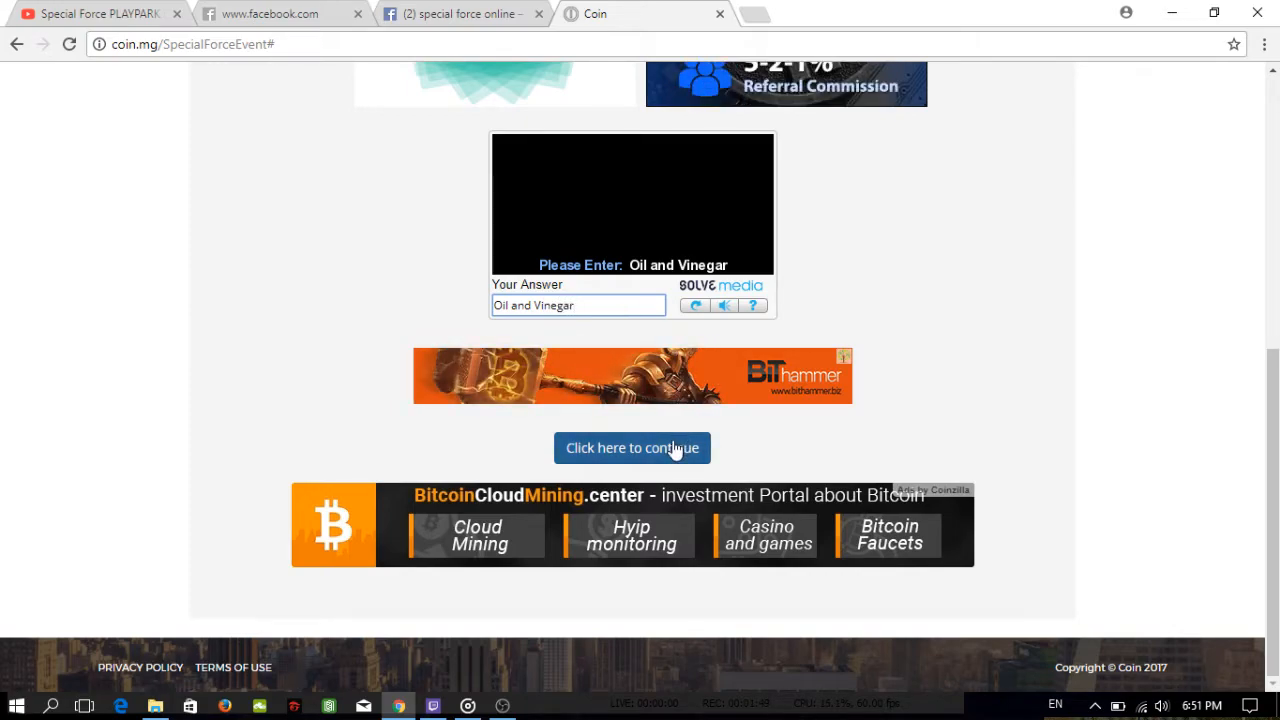
pyautogui.click(632, 447)
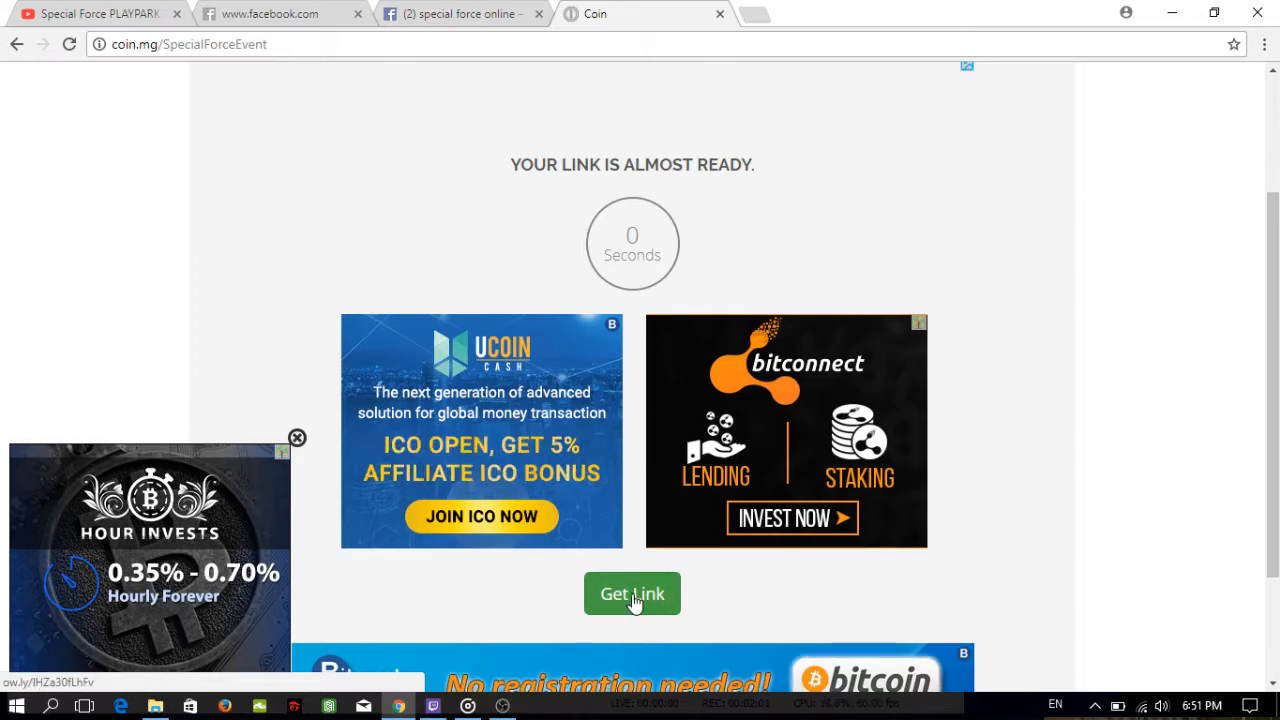
# Follow Get Link and log in with the saved username and password.
pyautogui.click(632, 593)
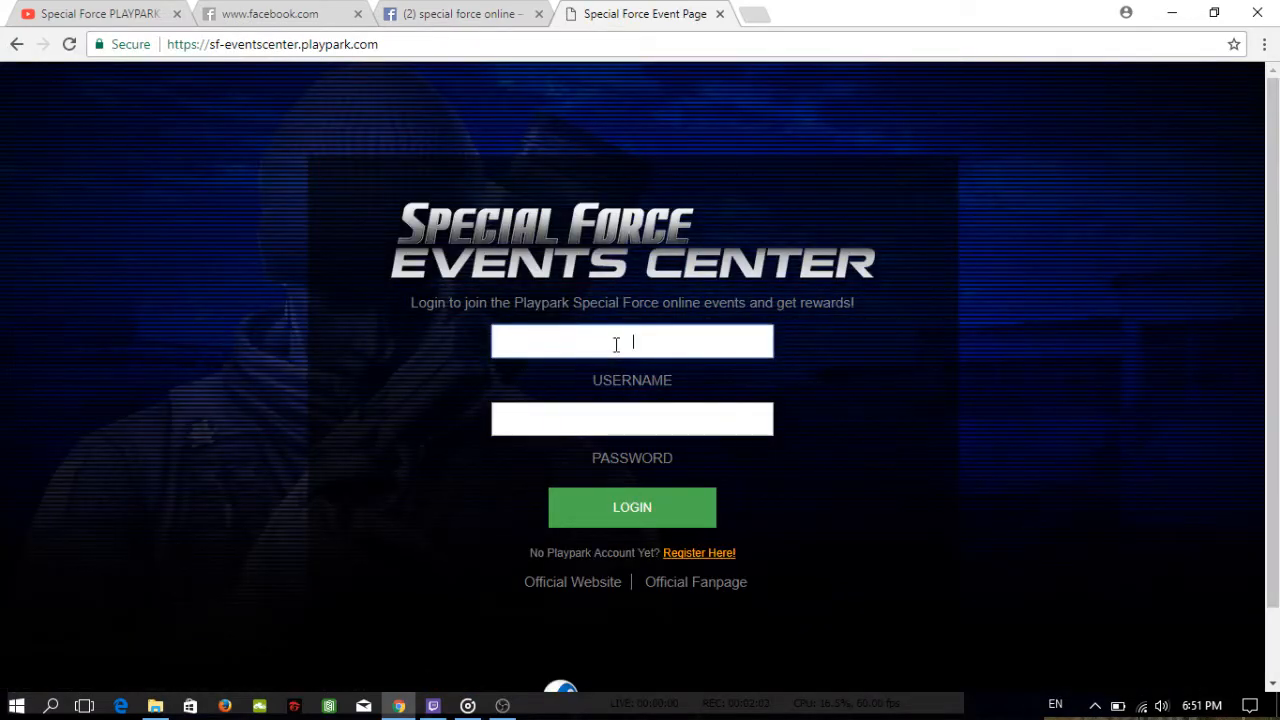
pyautogui.write('g')
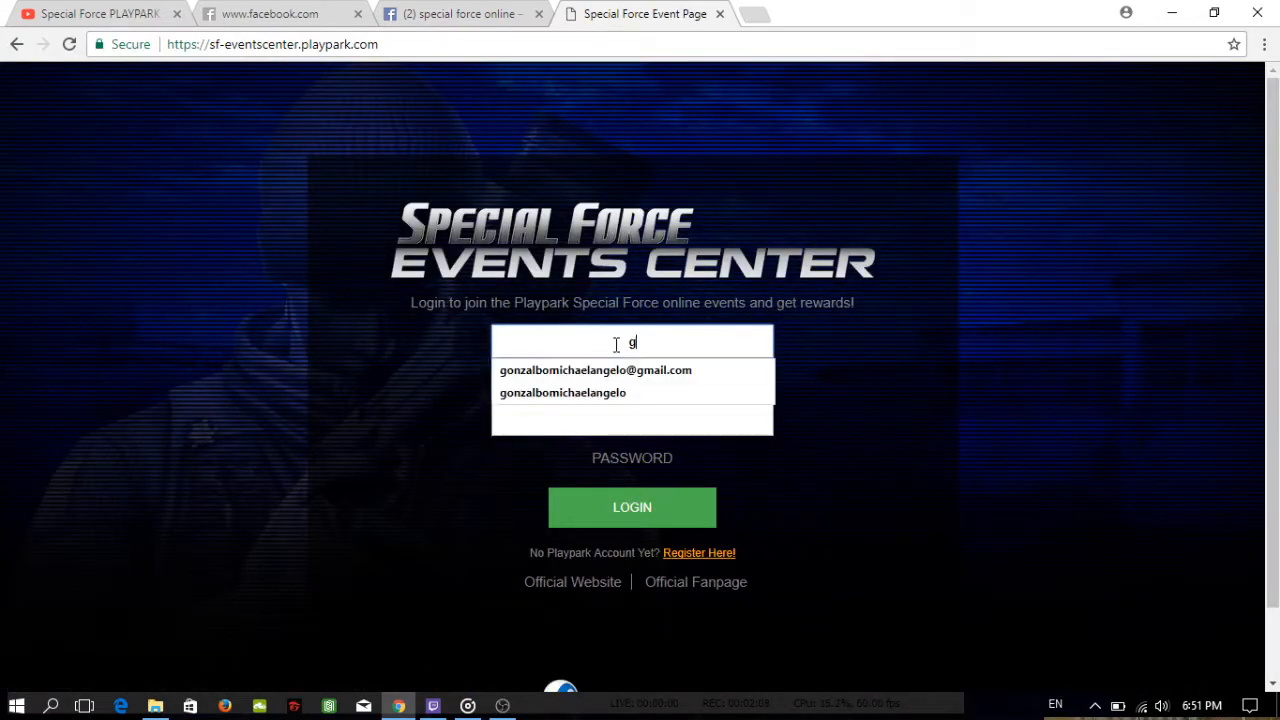
pyautogui.click(596, 370)
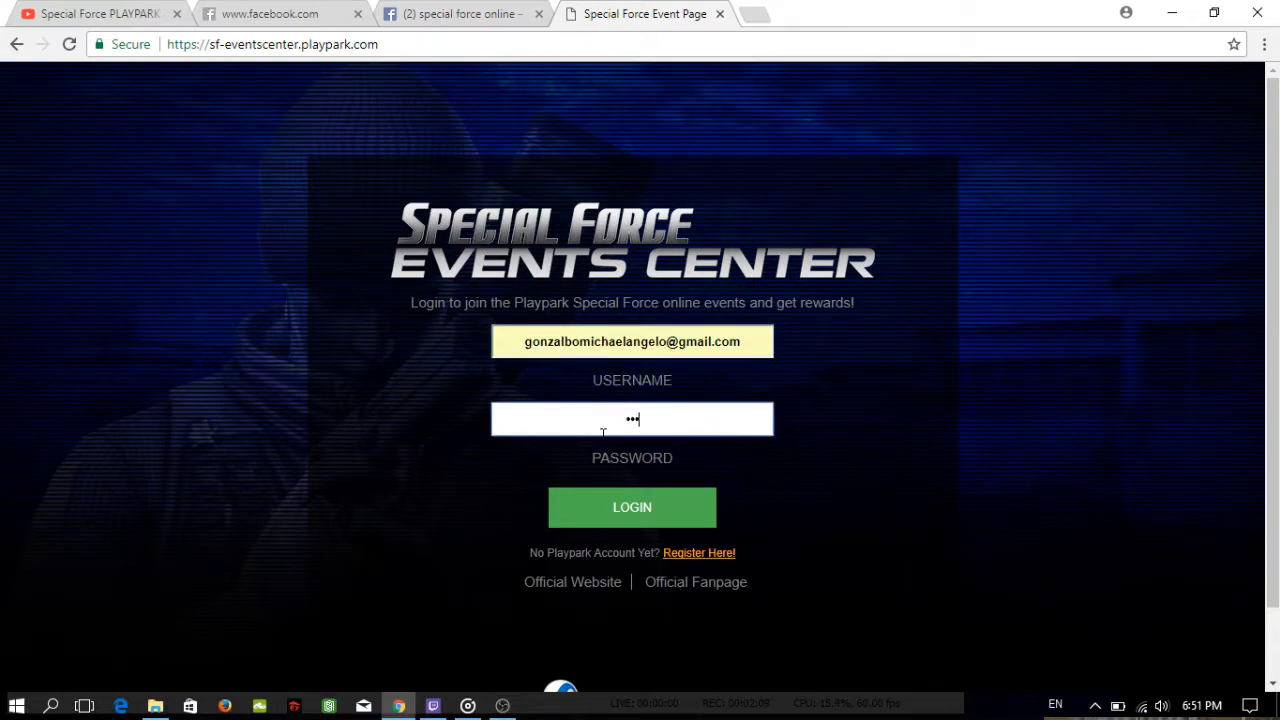
pyautogui.click(632, 507)
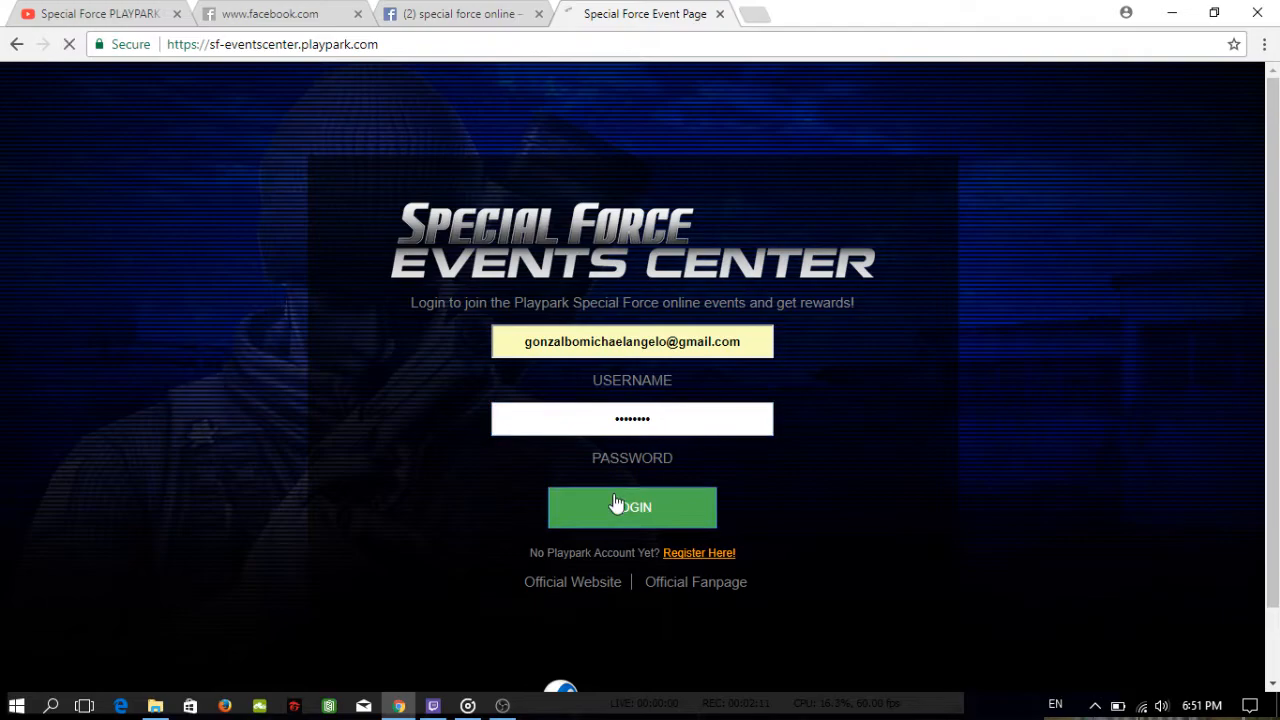
pyautogui.click(632, 507)
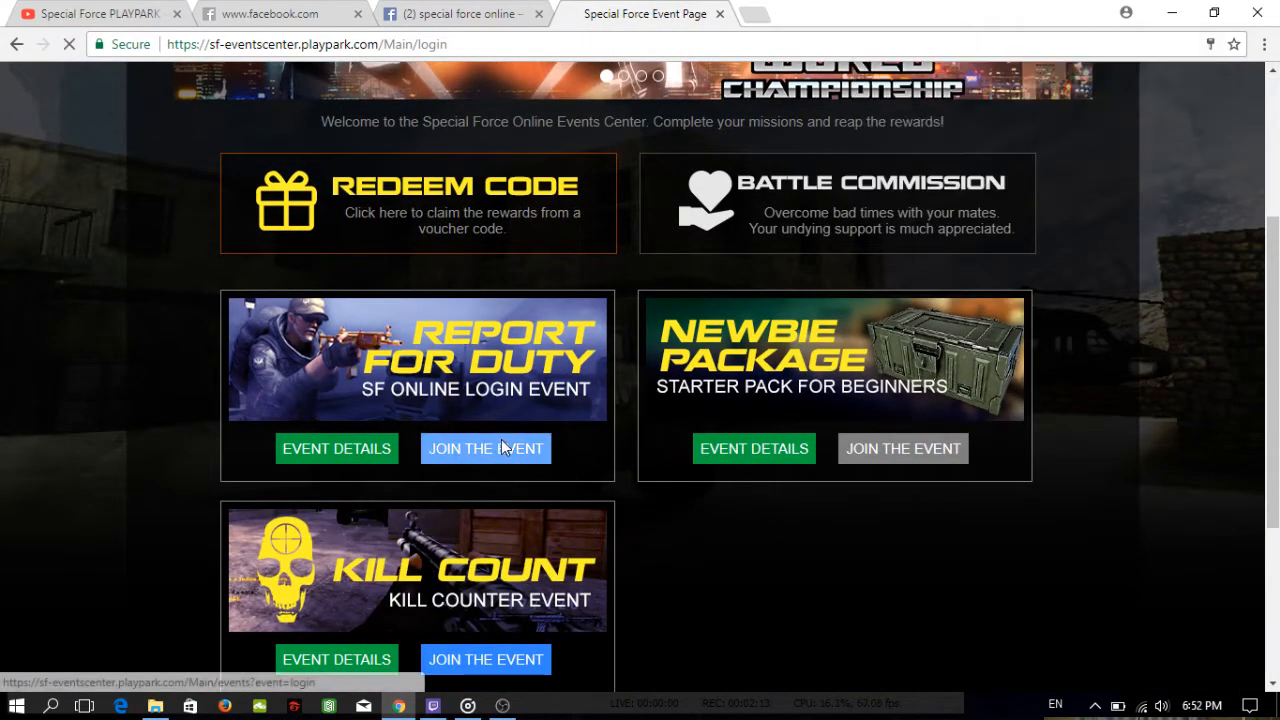
# Open Report For Duty and view the November 1–28 reward calendar, briefly checking the Facebook tab.
pyautogui.click(485, 448)
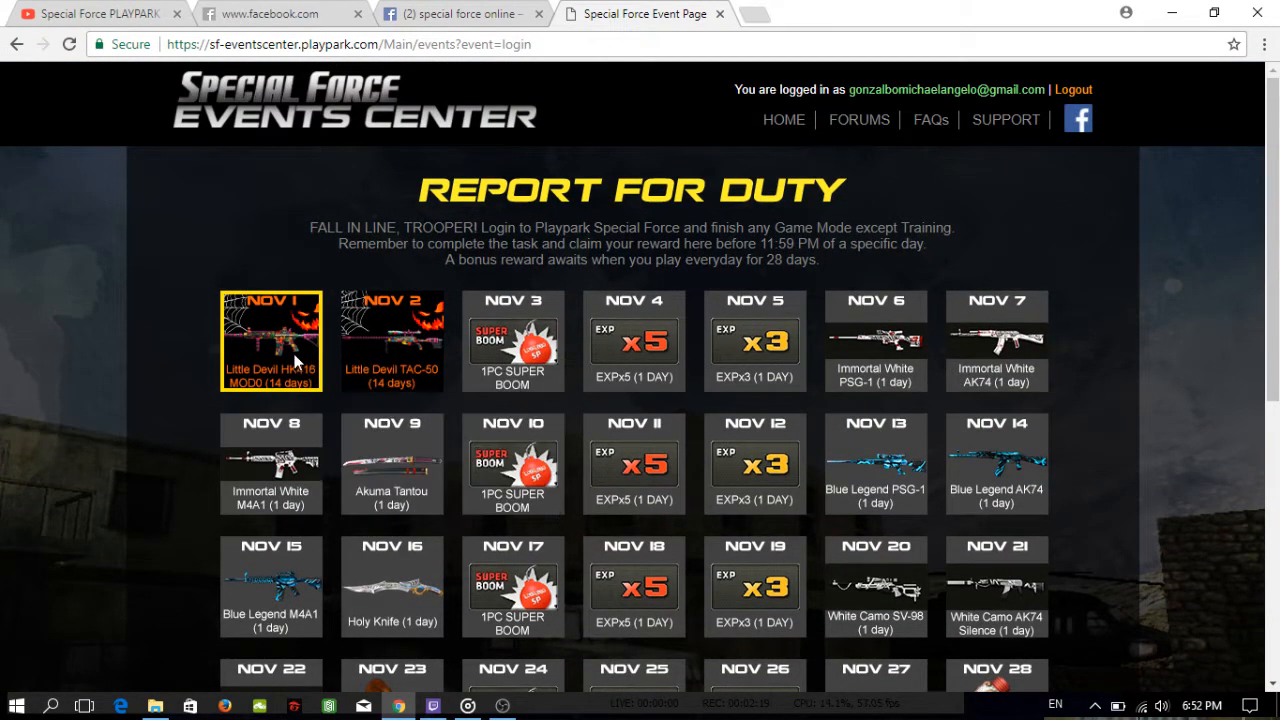
pyautogui.scroll(-3)
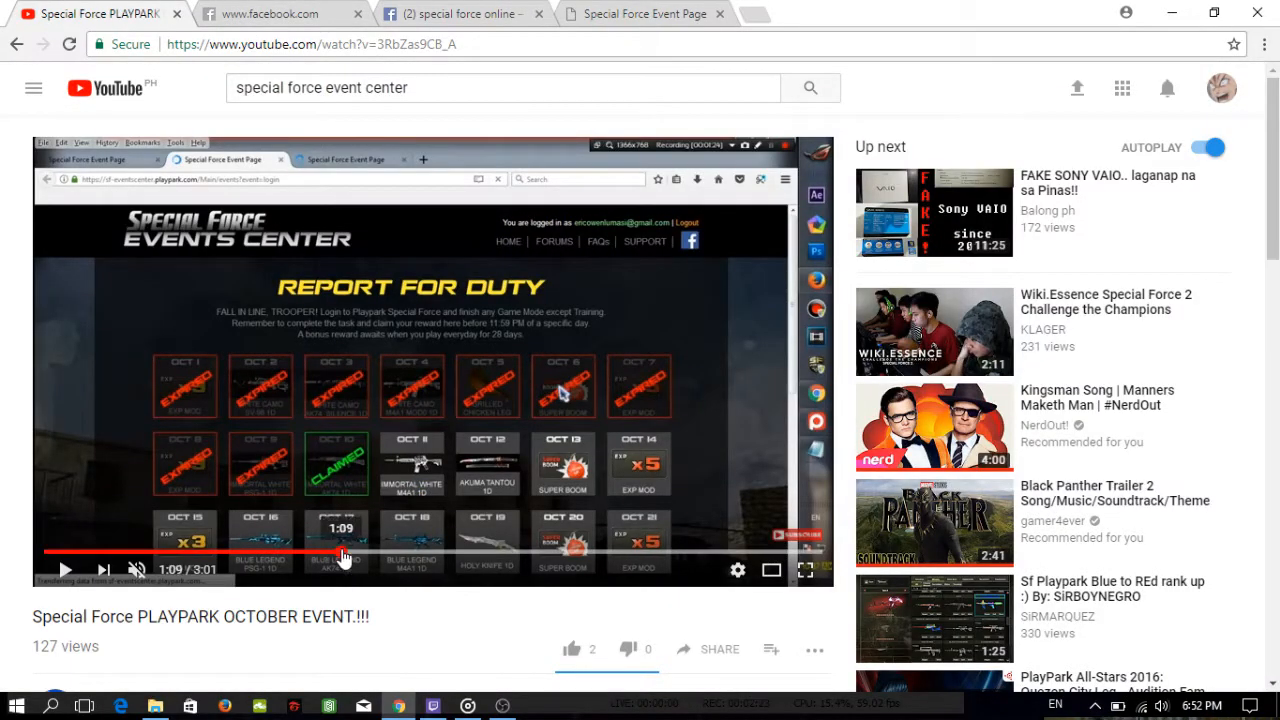
pyautogui.click(645, 13)
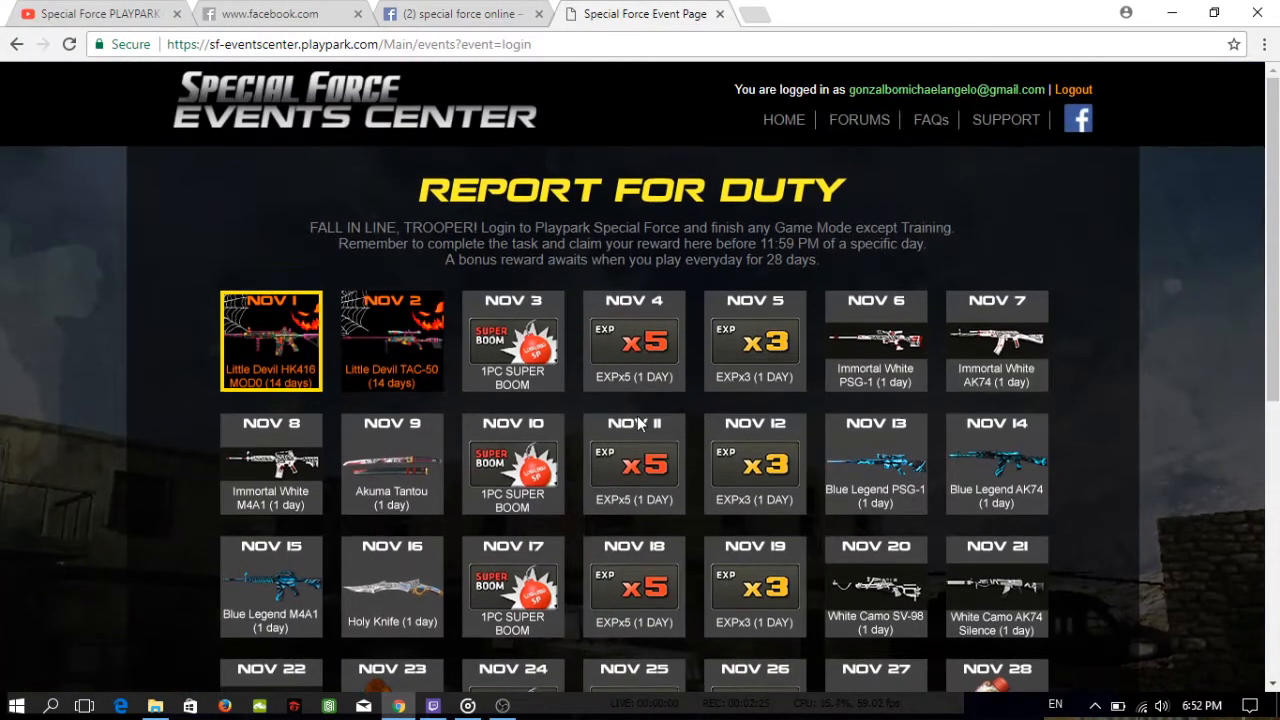
pyautogui.click(450, 13)
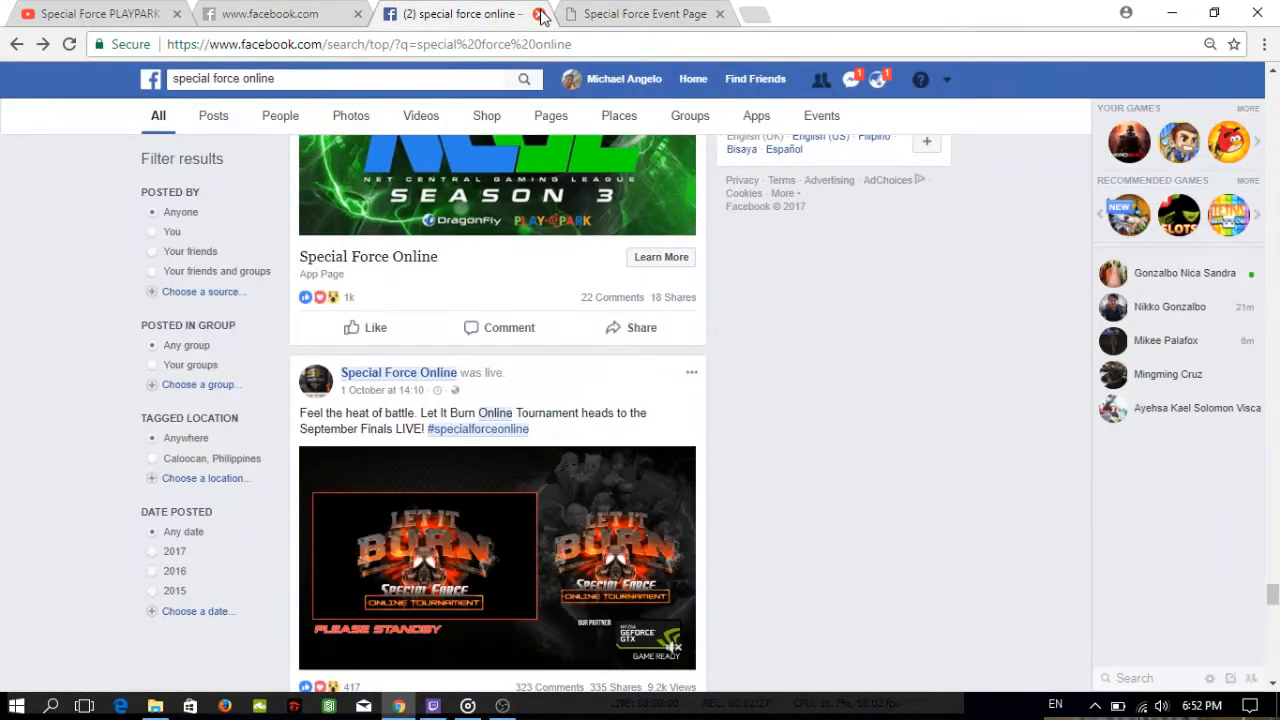
pyautogui.click(643, 13)
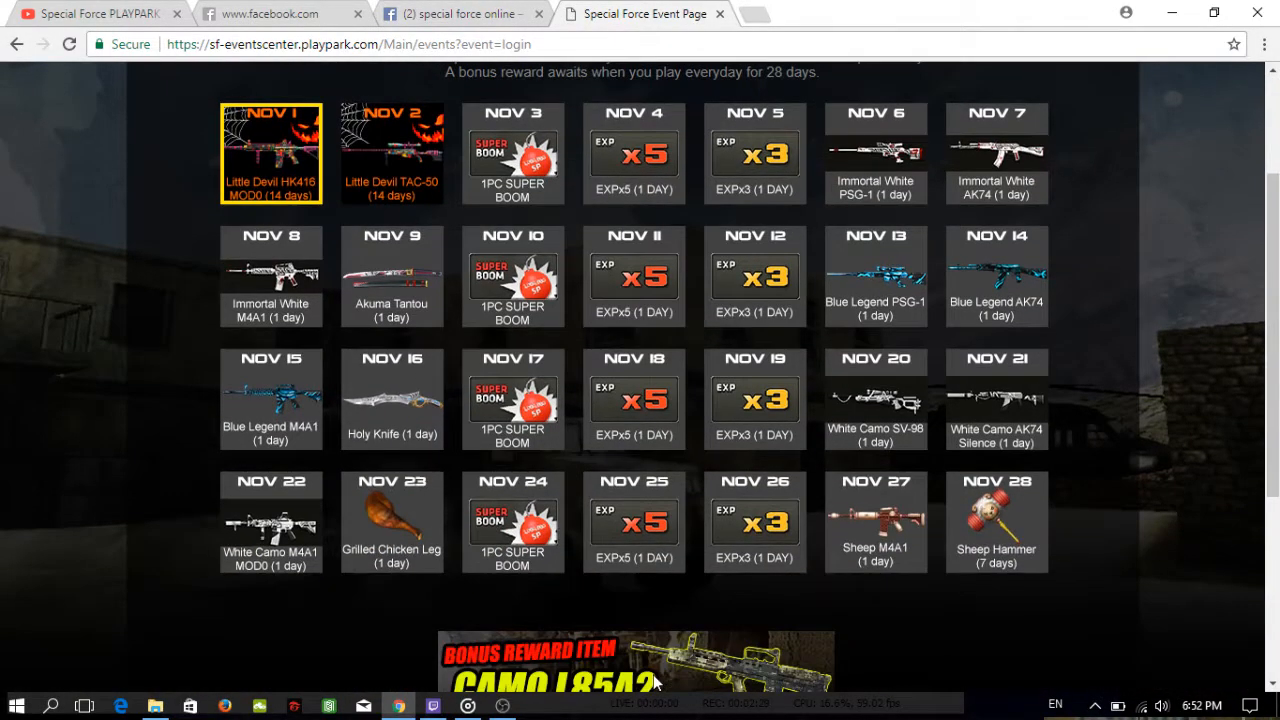